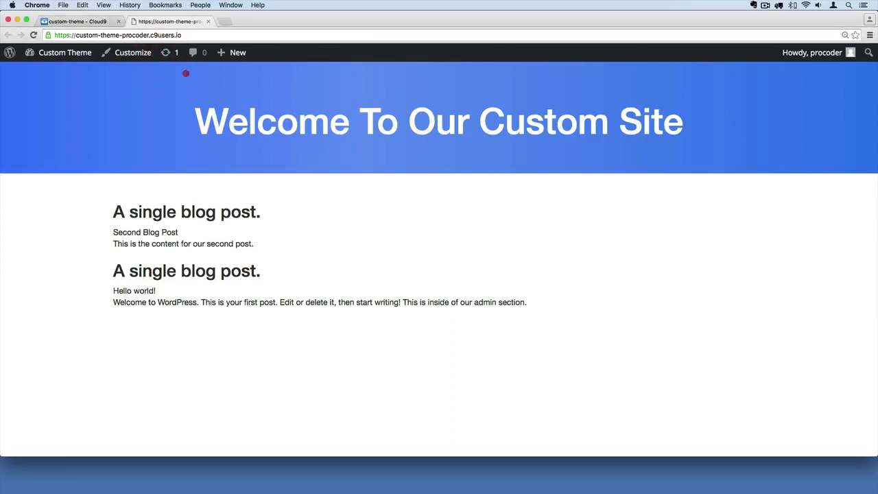
mouse_move(673, 80)
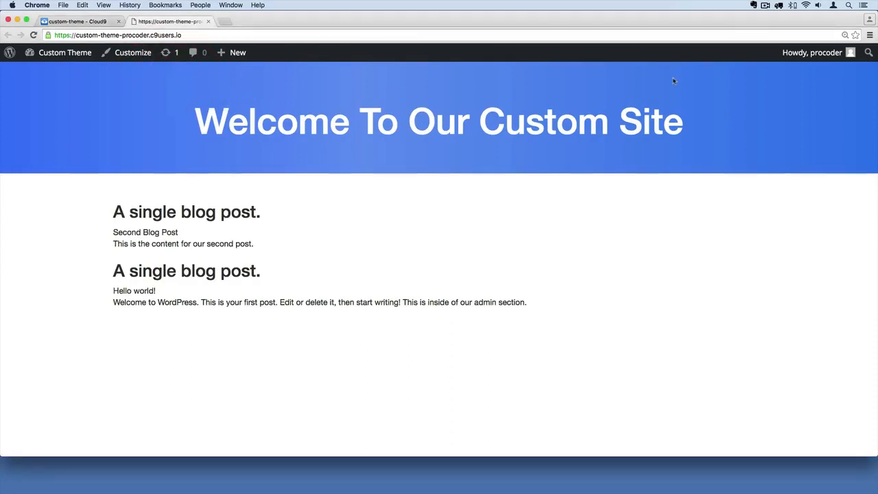
mouse_move(702, 89)
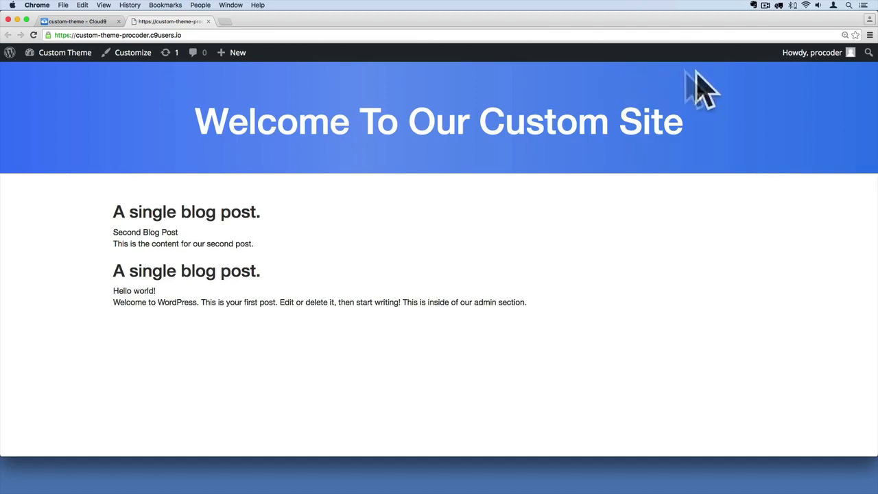
mouse_move(548, 78)
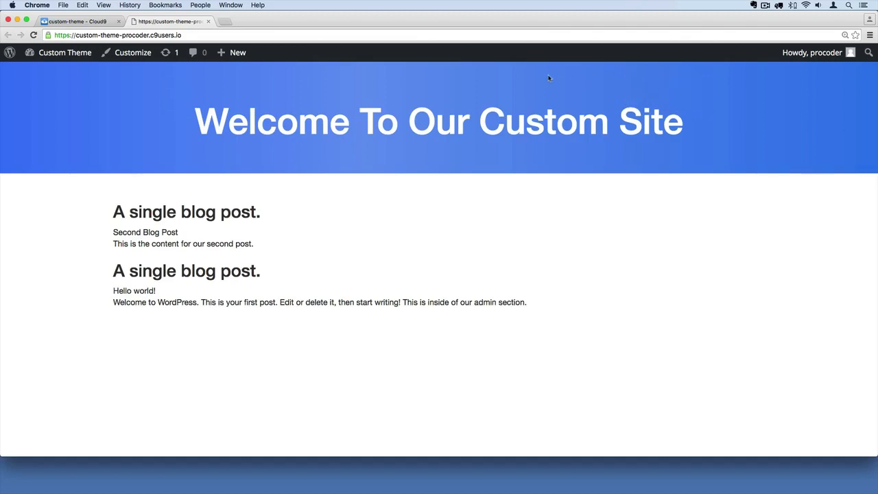
mouse_move(510, 80)
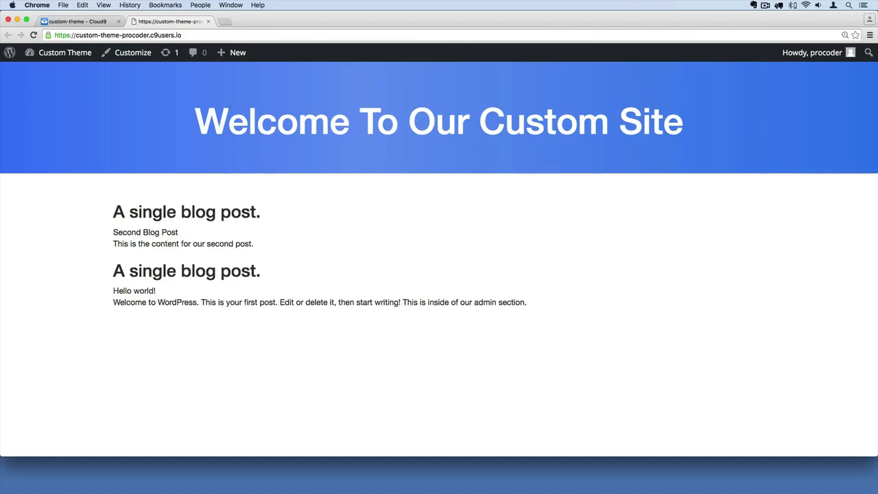
mouse_move(303, 98)
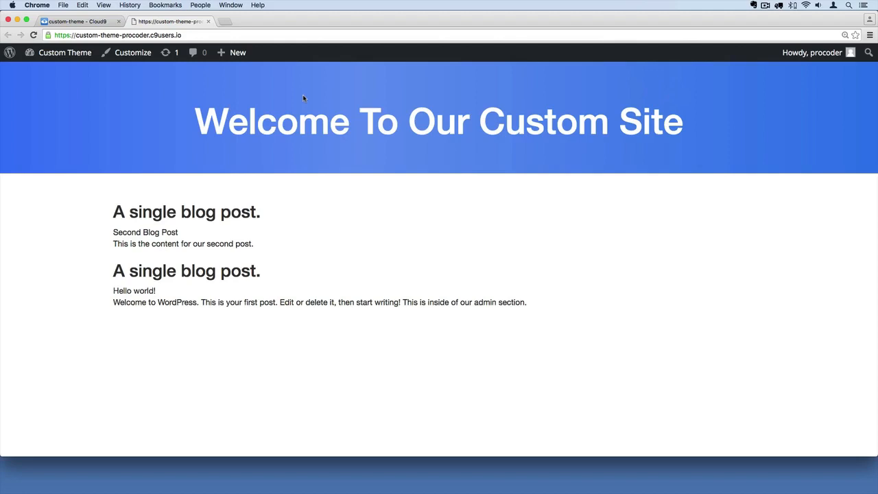
mouse_move(294, 96)
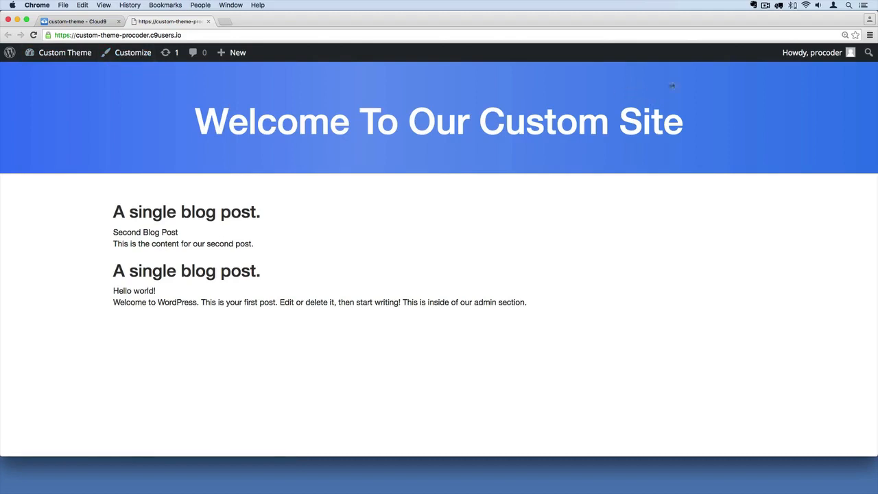
mouse_move(587, 88)
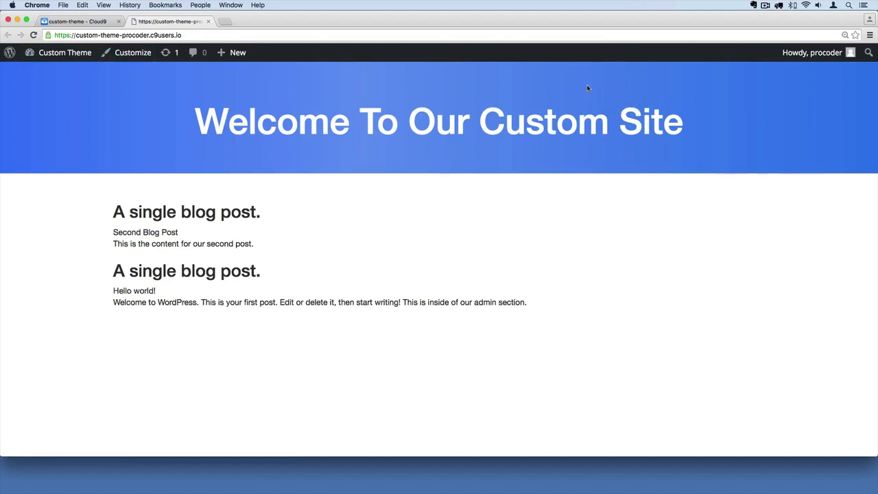
Step: Expand wp-content > themes > customtheme in the workspace tree and open its index.php
click(75, 22)
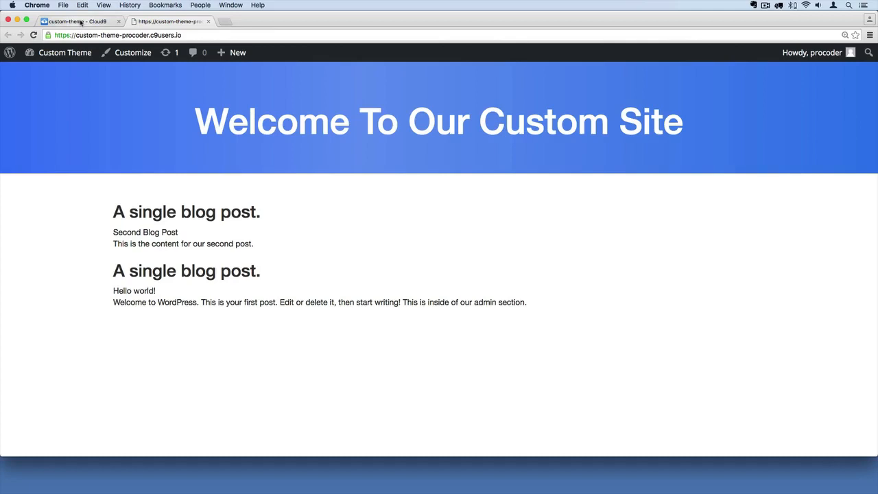
click(76, 22)
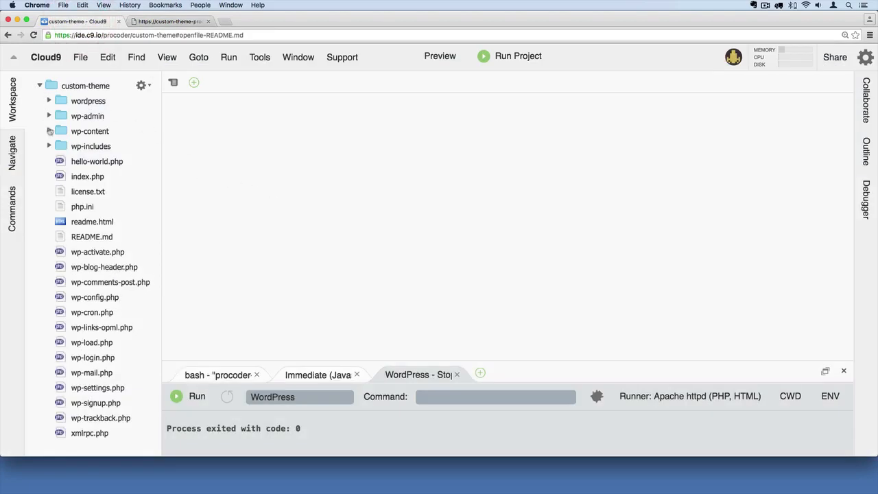
click(50, 132)
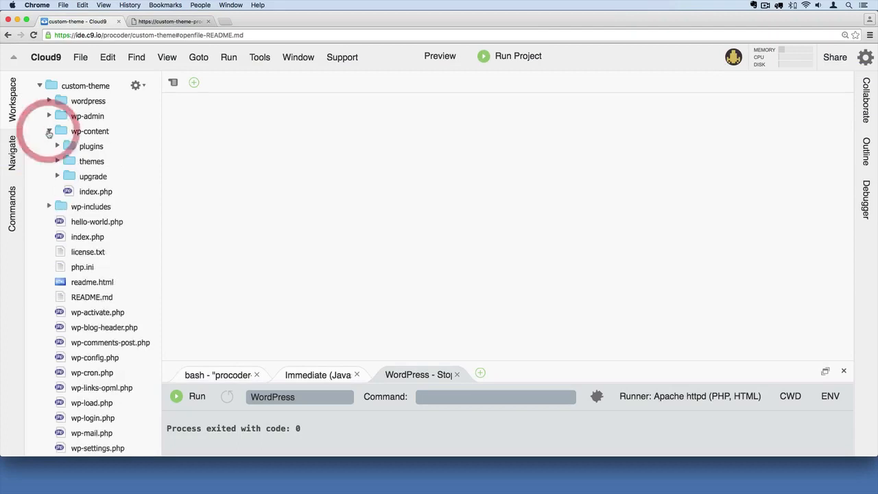
click(58, 162)
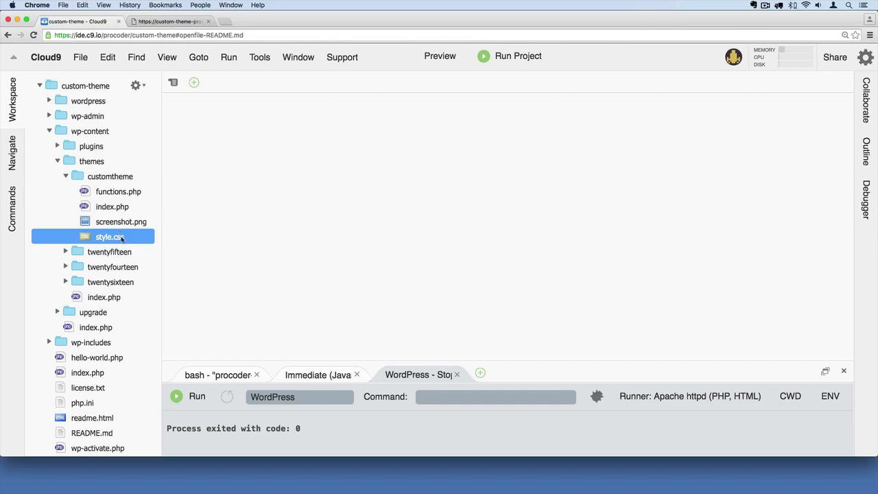
mouse_move(110, 236)
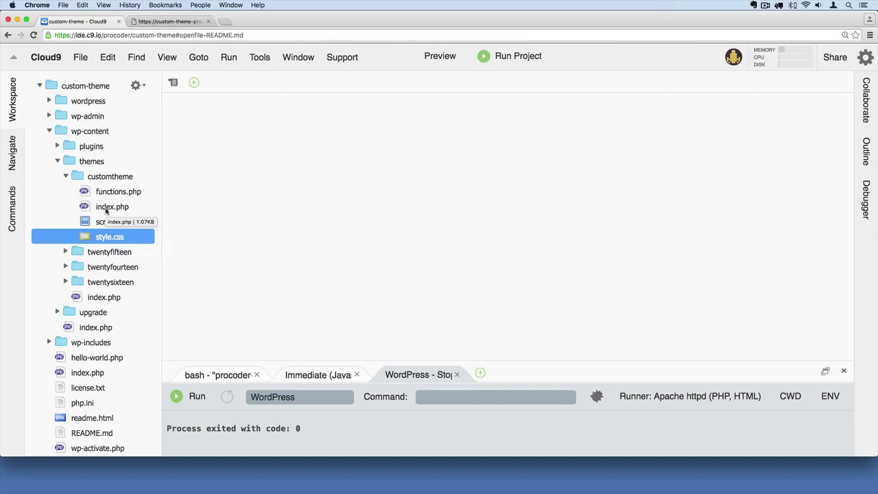
double_click(113, 205)
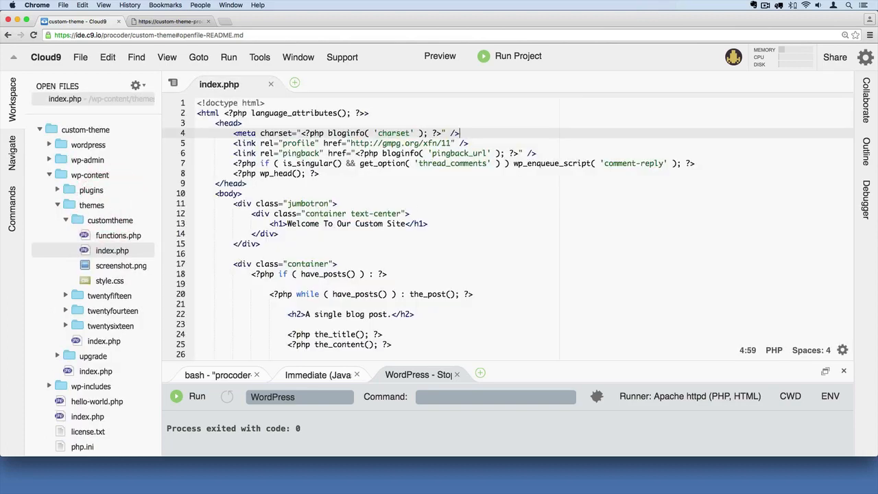
mouse_move(448, 245)
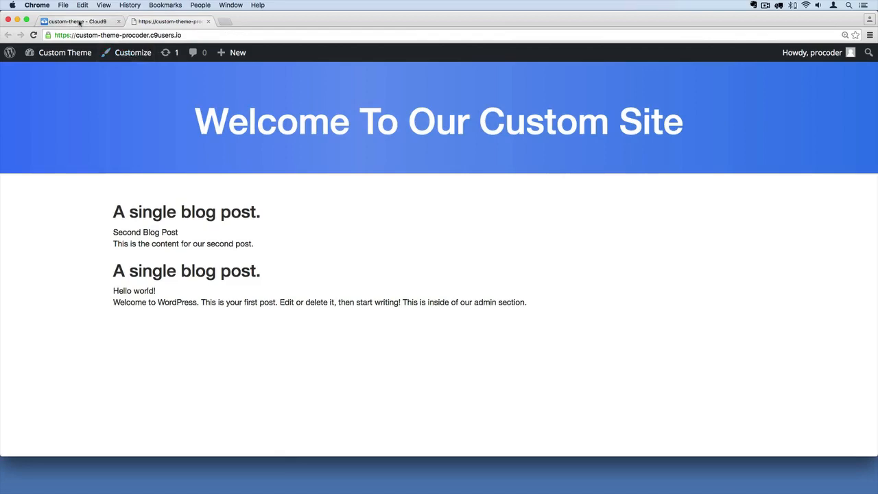
Step: Open functions.php beside index.php and check the enqueued Bootstrap CDN version is 3.3.6
click(76, 22)
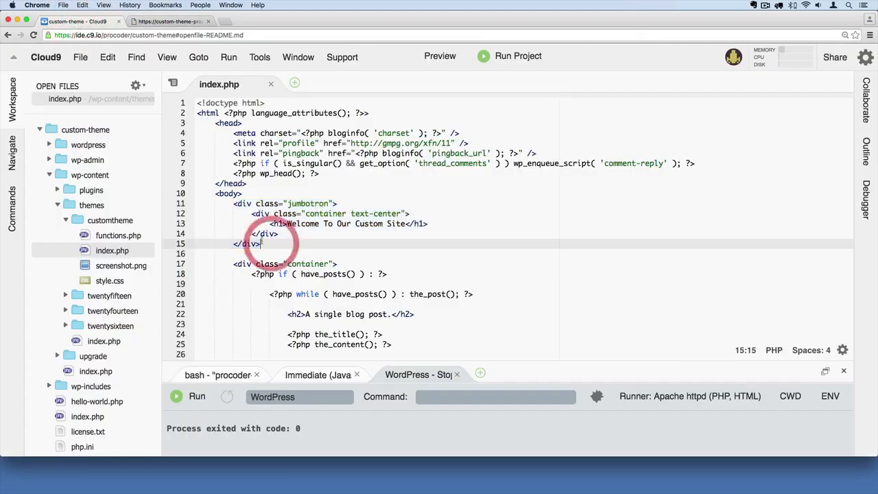
click(118, 236)
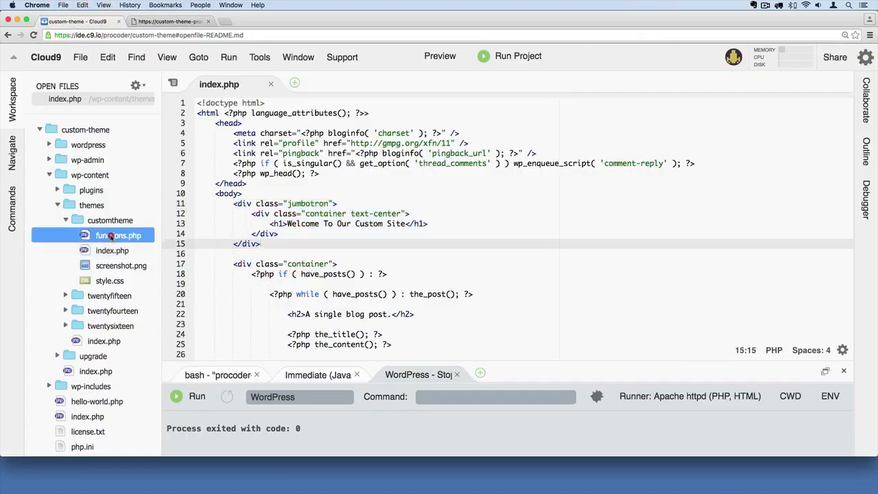
double_click(118, 235)
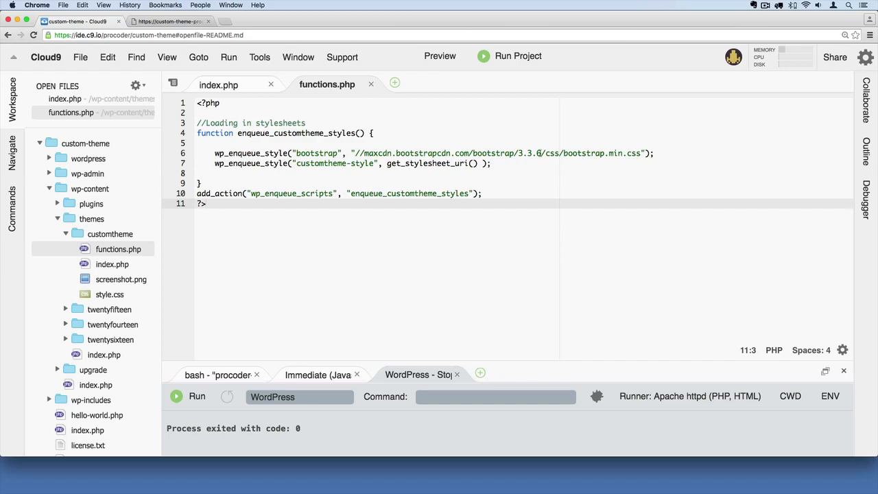
drag(519, 154, 542, 153)
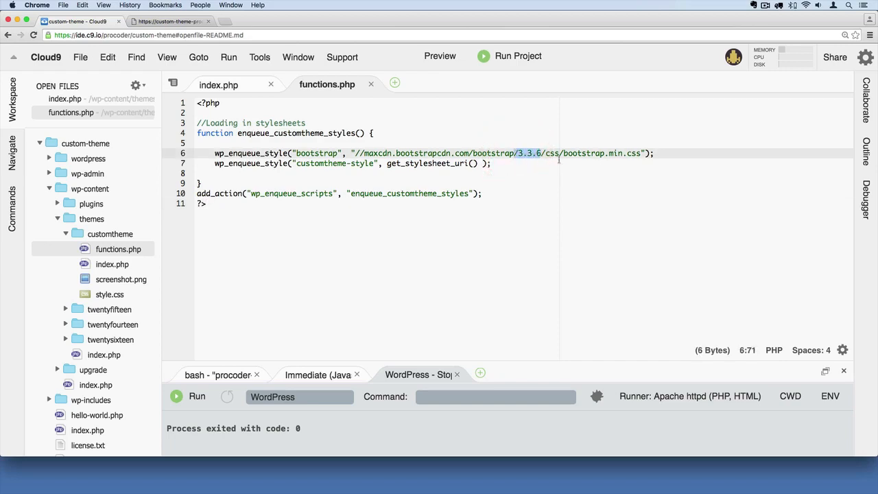
click(491, 163)
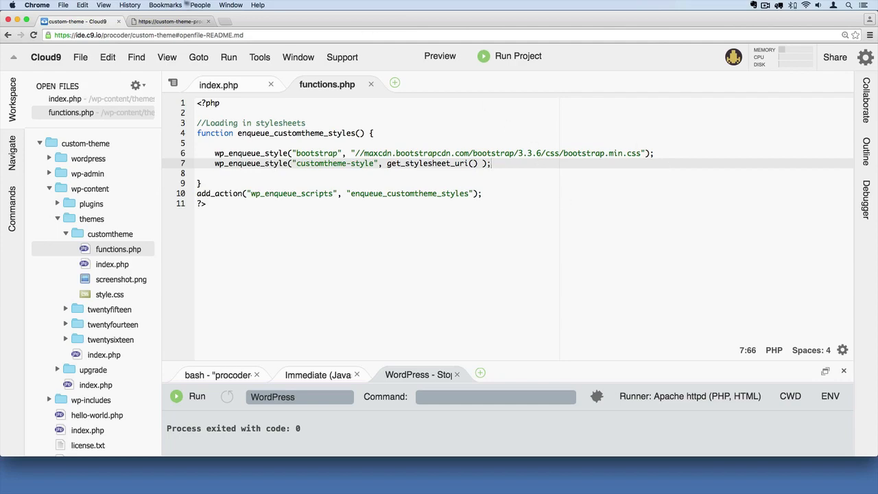
mouse_move(510, 144)
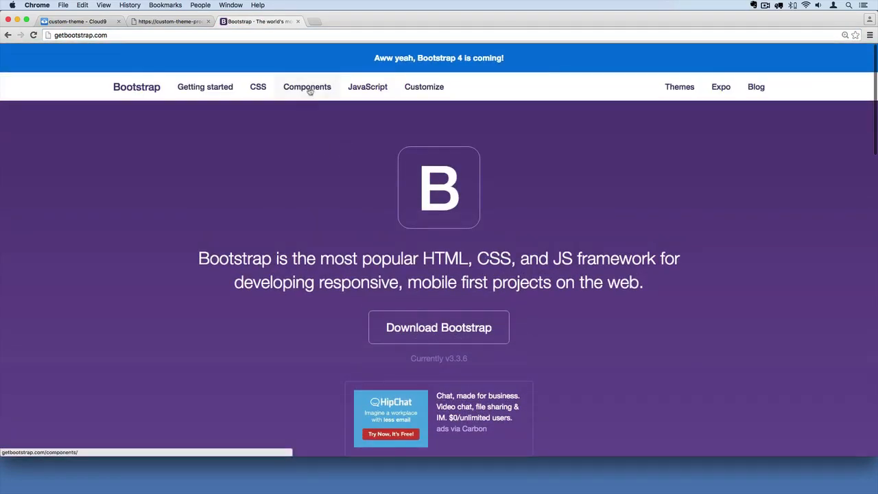
Step: Go to the getbootstrap.com Components page and jump to the Navs section
click(307, 87)
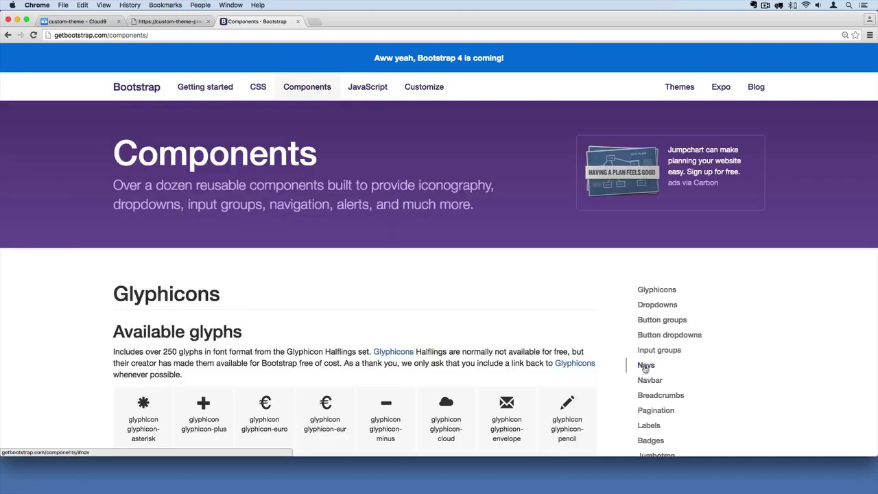
click(644, 364)
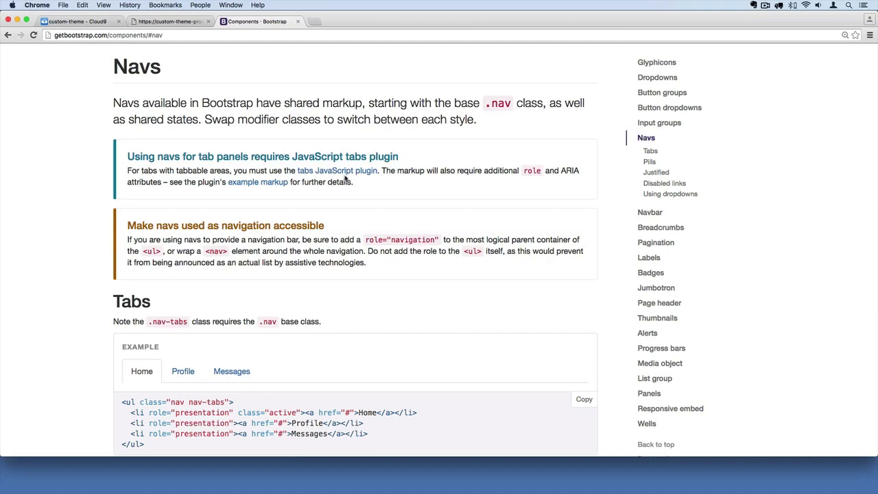
mouse_move(107, 103)
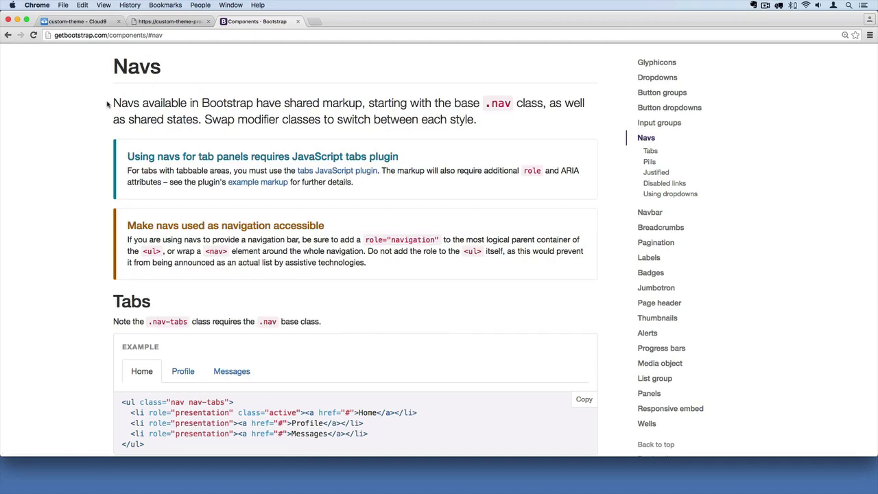
drag(113, 102, 476, 117)
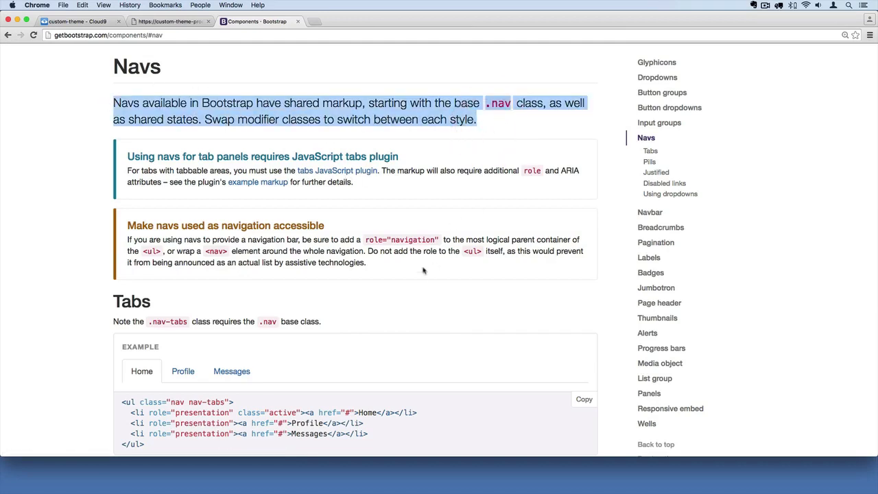
Step: Scroll past Tabs and Pills to the Navbar section's default navbar example markup
scroll(down, 3)
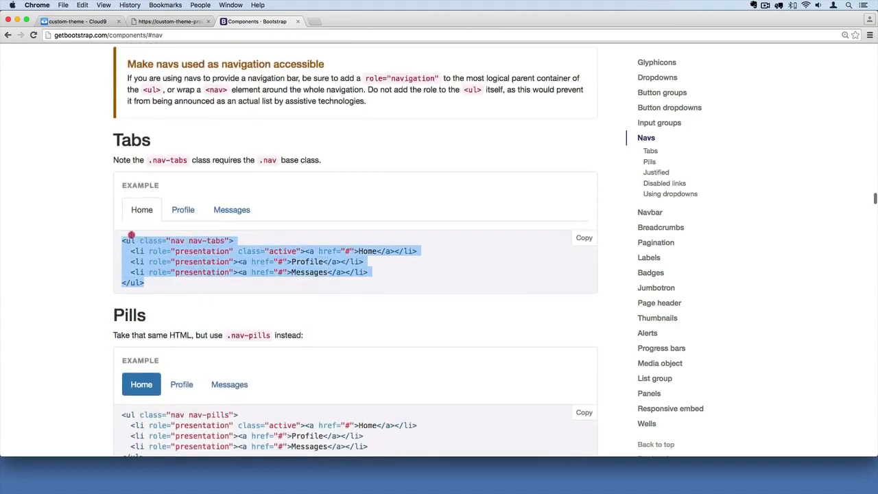
scroll(down, 3)
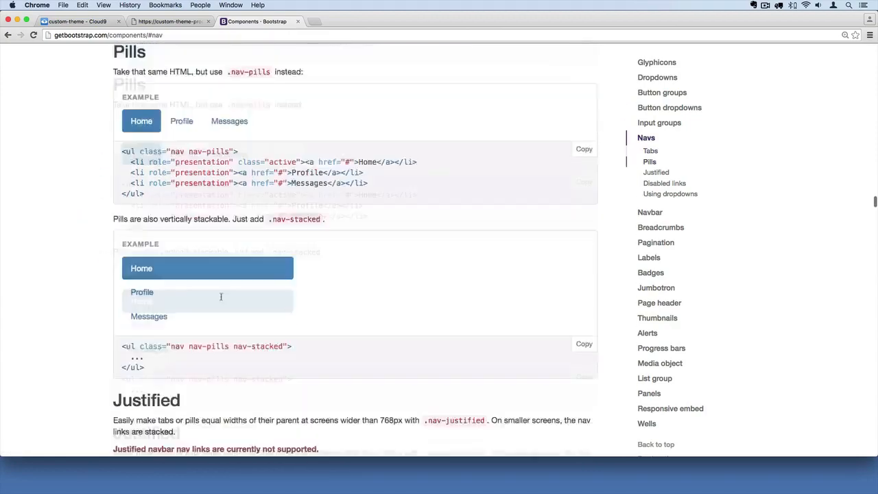
scroll(down, 3)
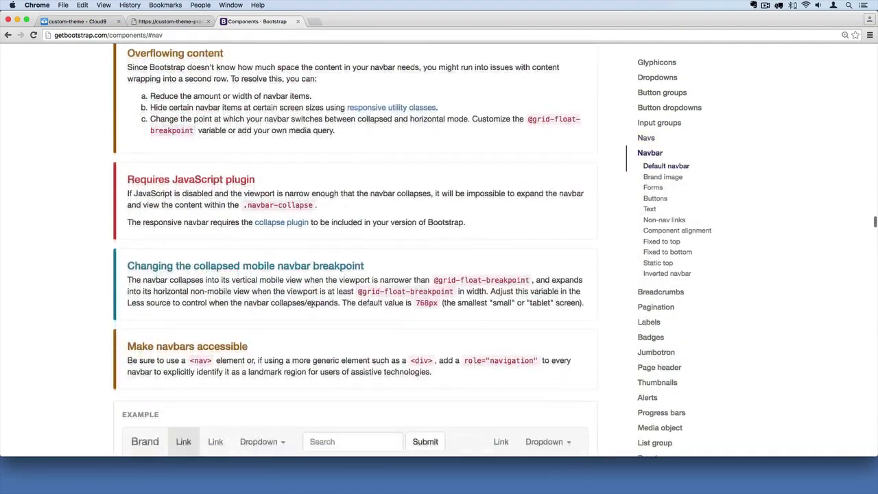
scroll(down, 3)
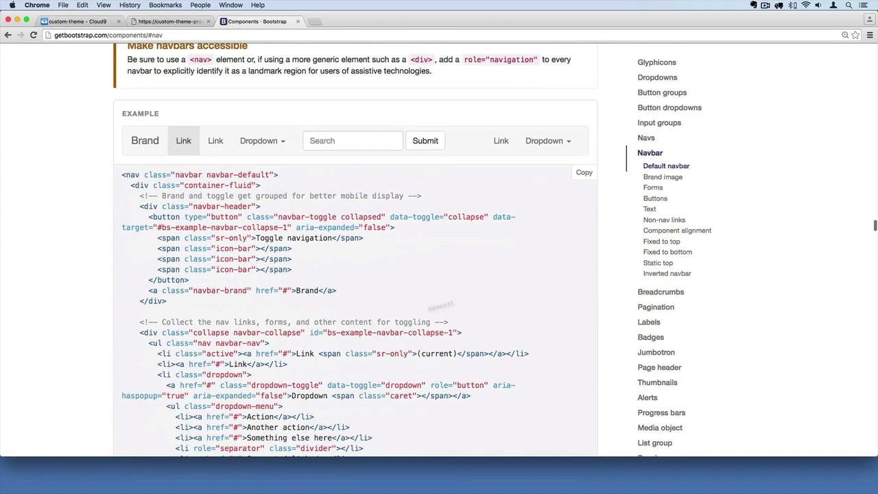
mouse_move(590, 140)
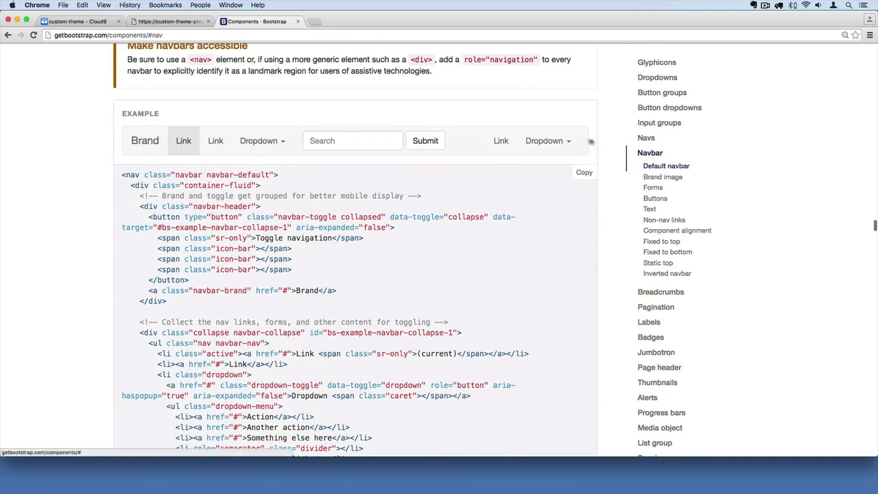
scroll(down, 3)
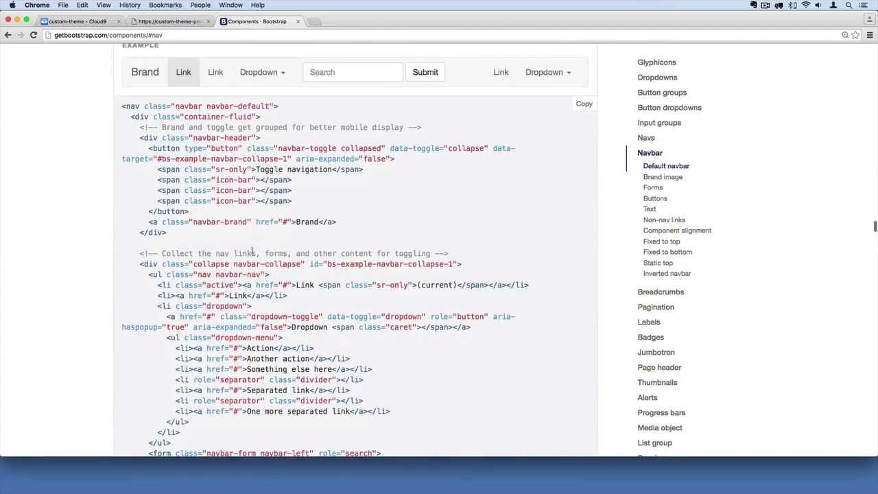
scroll(down, 3)
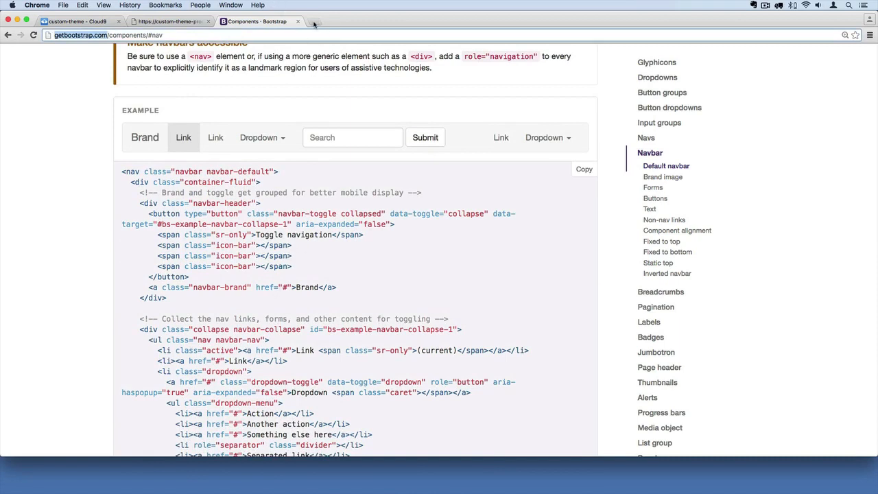
Step: Search Google for 'bootstrap version 4' in a new tab and open the v4-alpha.getbootstrap.com site
click(312, 22)
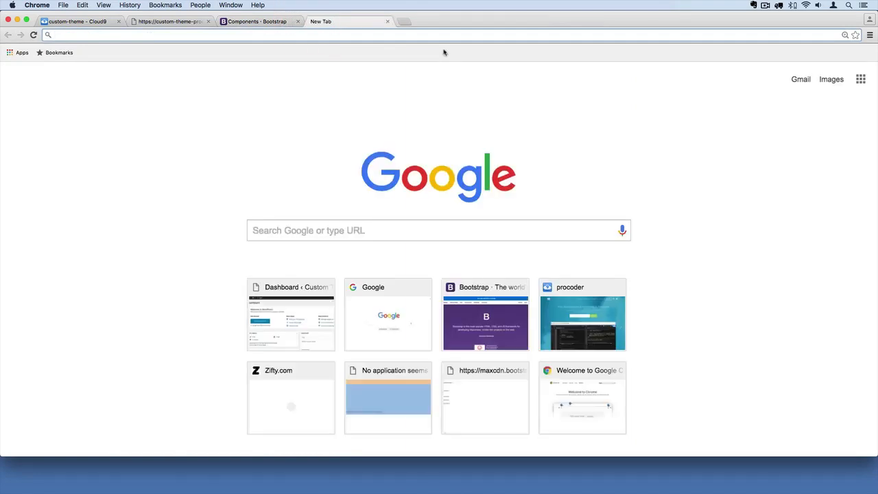
text(bootstrap version 4)
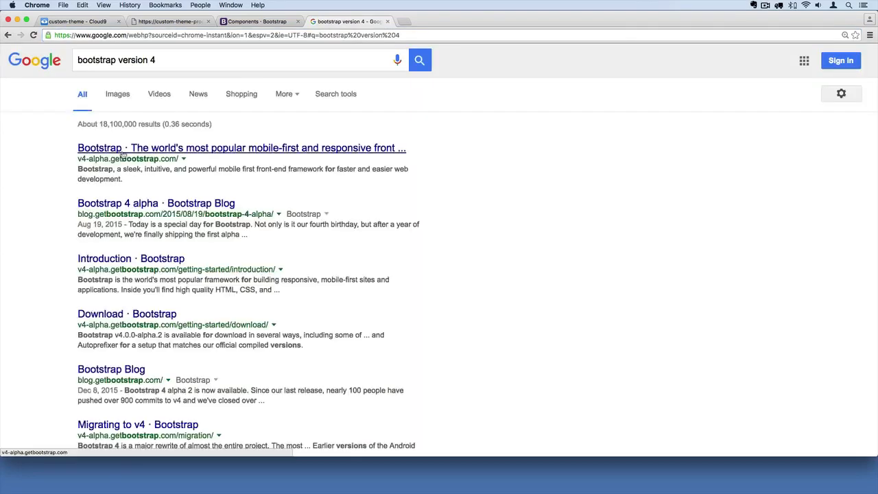
click(241, 148)
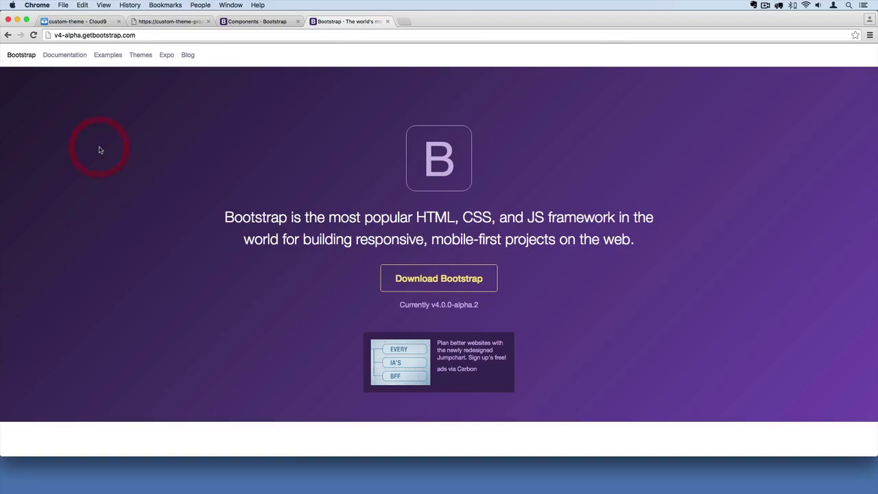
scroll(down, 3)
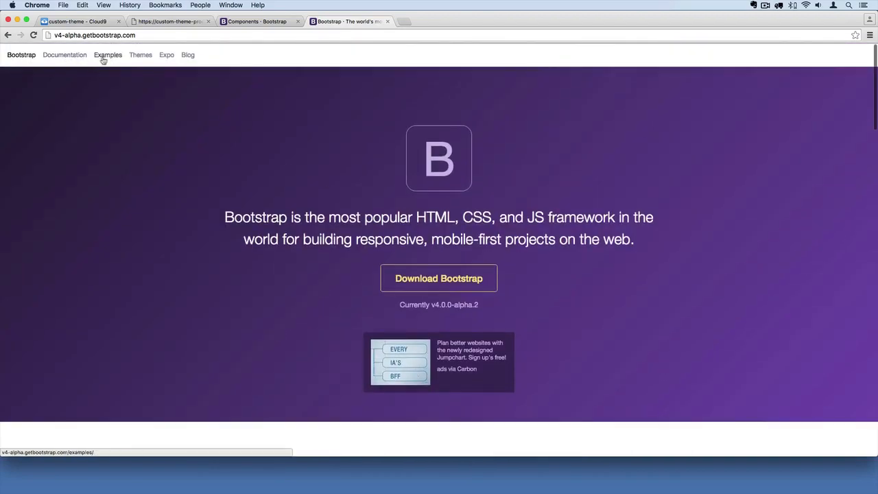
Step: In the Bootstrap 4 alpha Documentation, go to the Navbar page's default light navbar example markup
click(64, 55)
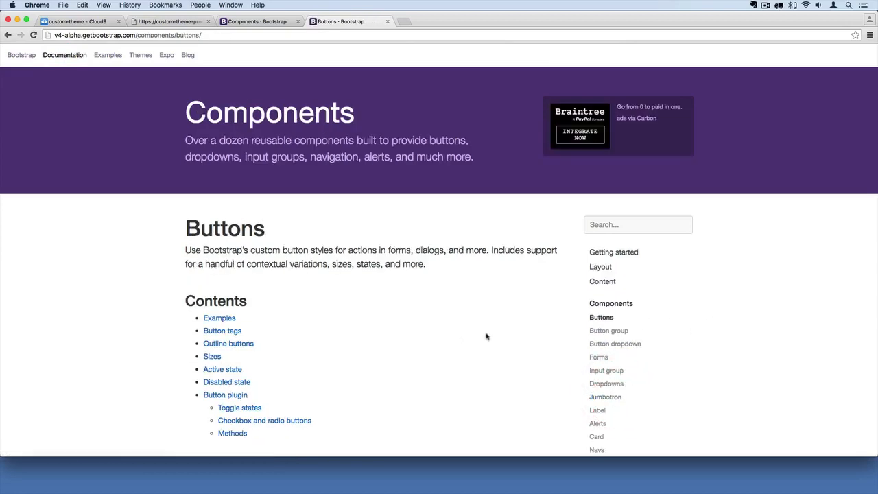
scroll(down, 3)
text(nav)
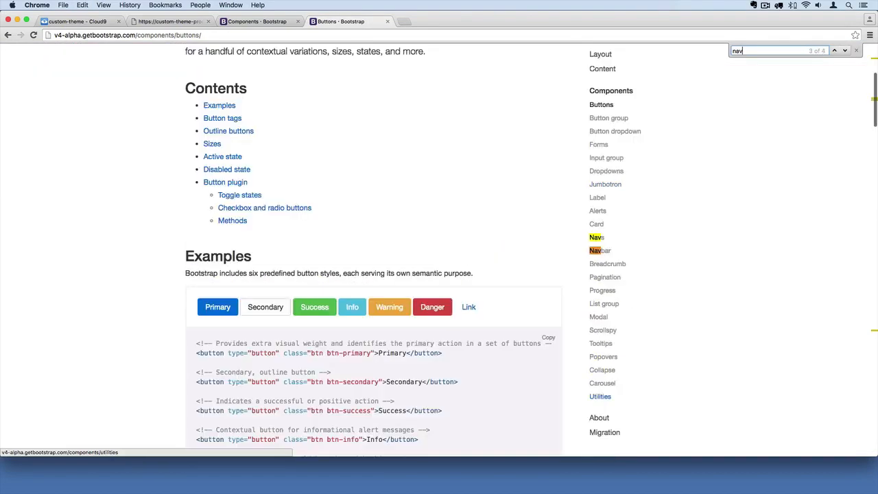
click(600, 250)
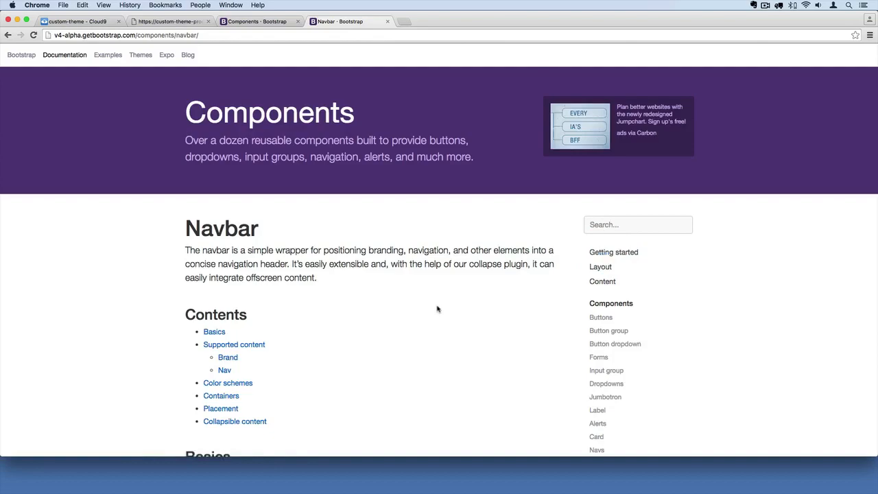
scroll(down, 3)
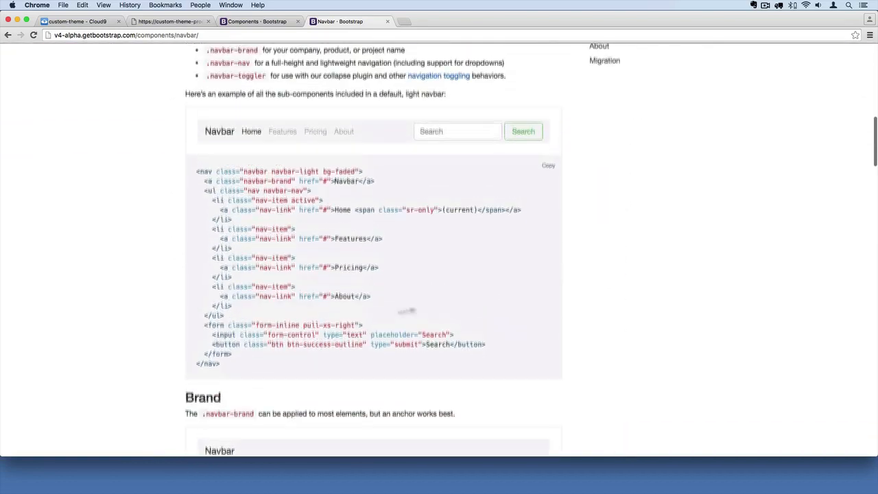
scroll(down, 3)
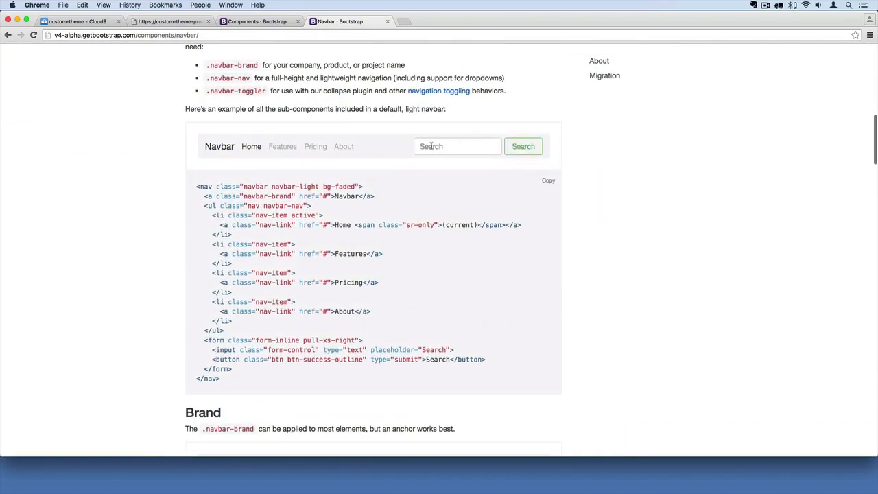
click(457, 145)
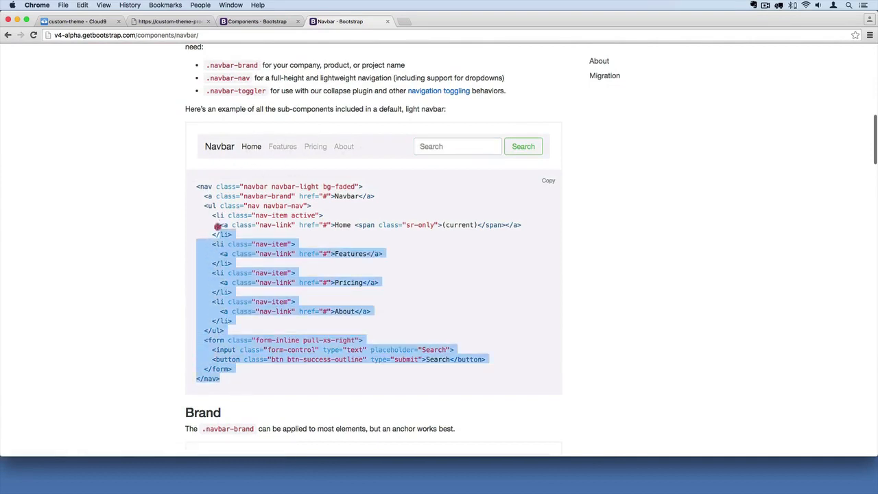
click(409, 299)
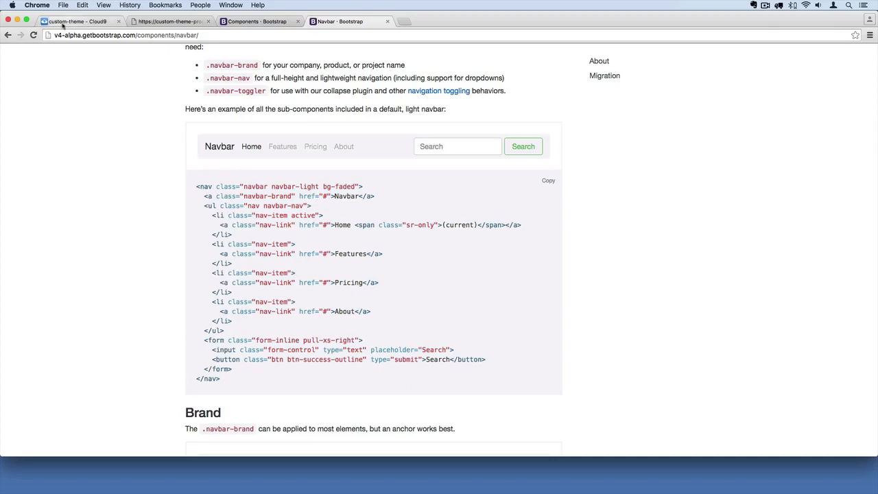
Step: Recheck the Bootstrap 3.3.6 CDN link in functions.php, then return to the Bootstrap 3 Components docs
click(76, 22)
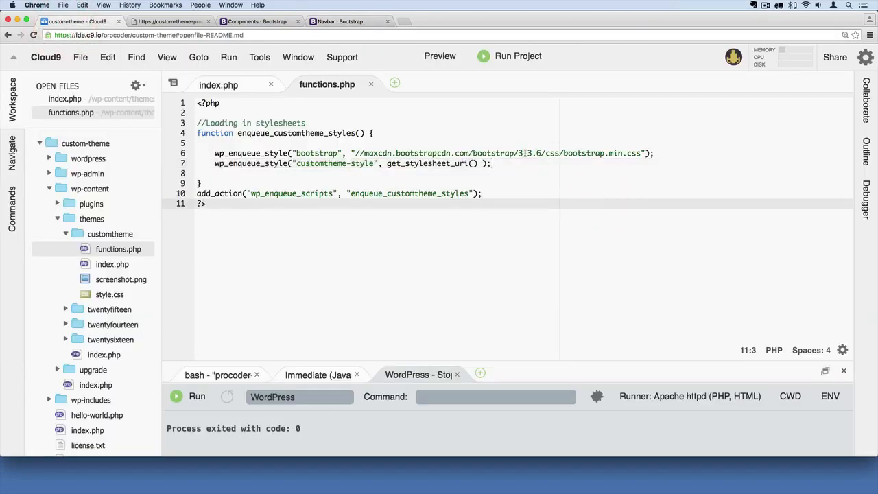
double_click(527, 154)
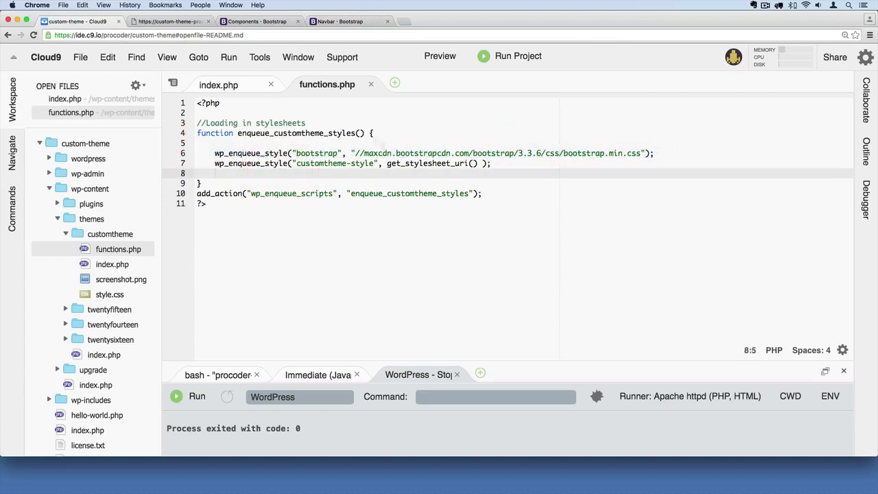
click(170, 22)
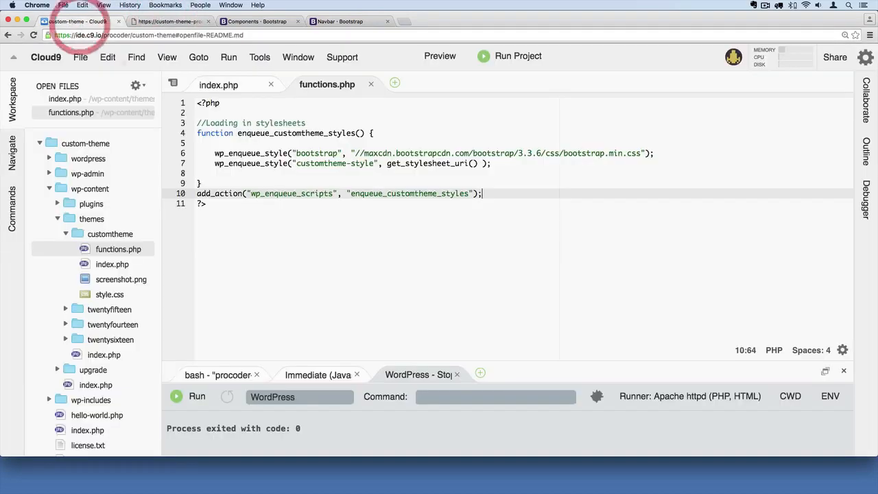
click(258, 22)
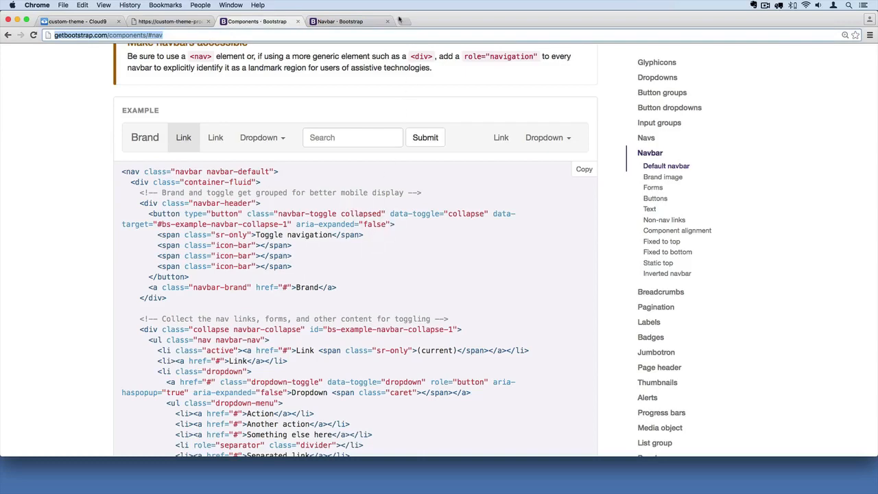
Step: Return to the Cloud9 editor with index.php and its jumbotron markup showing
scroll(down, 3)
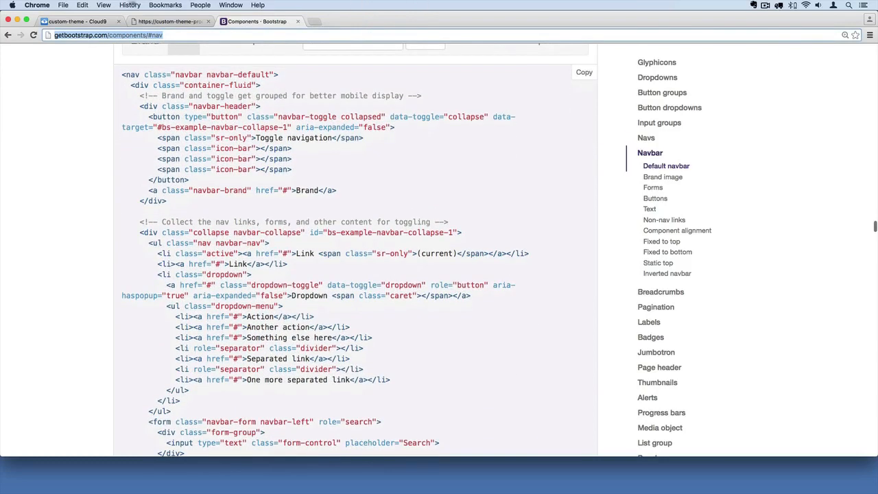
click(76, 22)
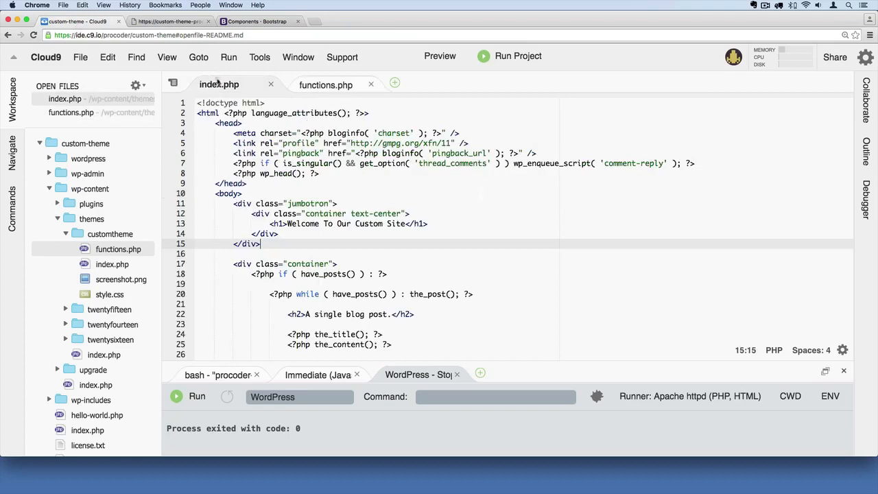